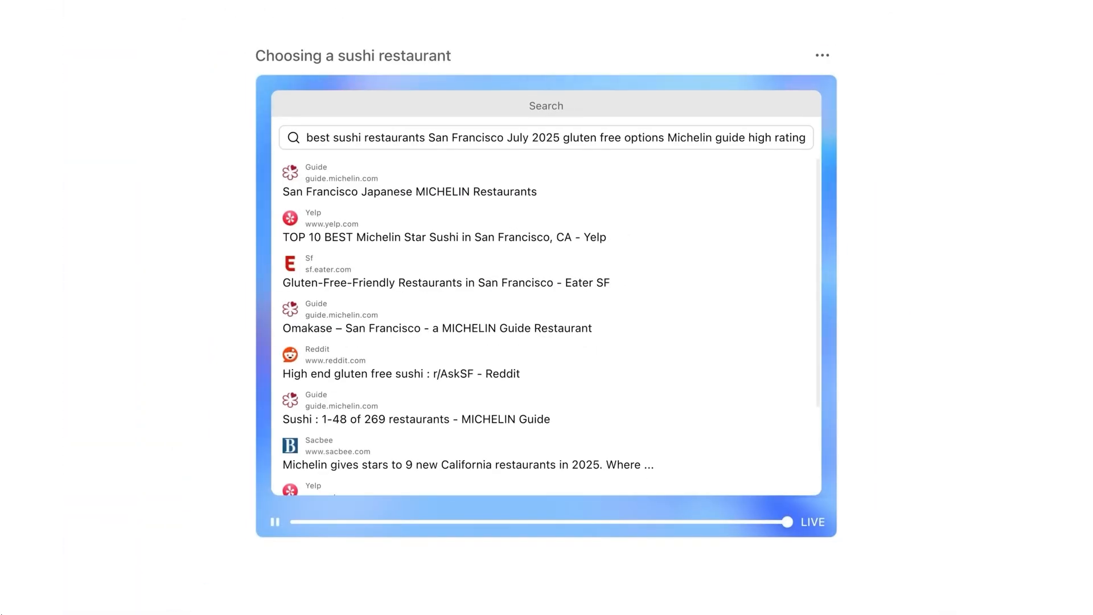
{"action": "type", "text": "KUSAKABE San Francisco gluten free sushi"}
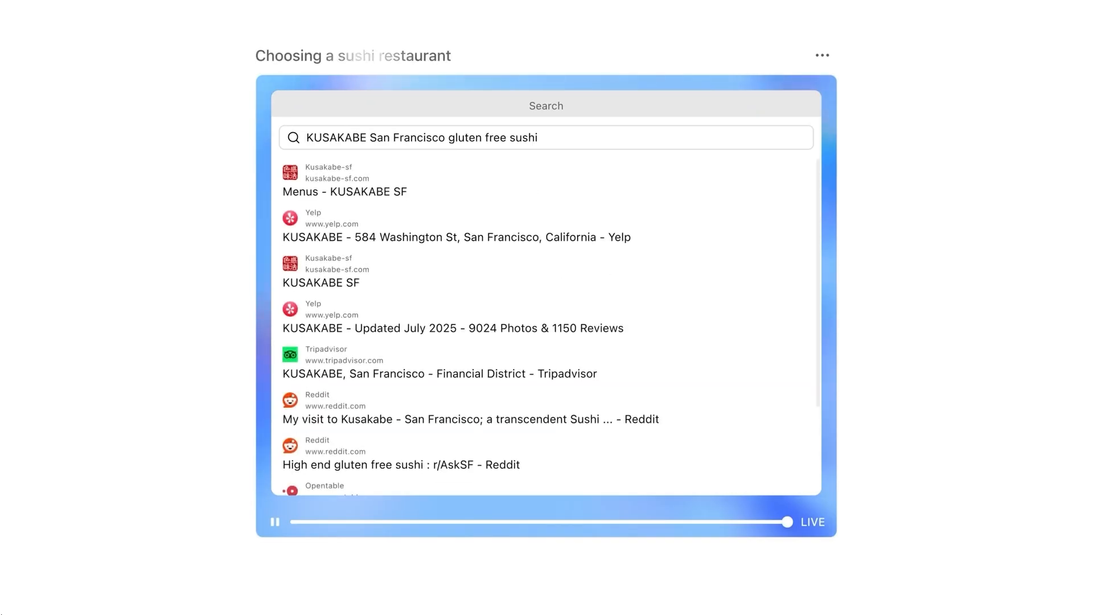
{"action": "type", "text": "best sushi restaurants San Francisco July 2025 gluten free options Michelin guide high rating"}
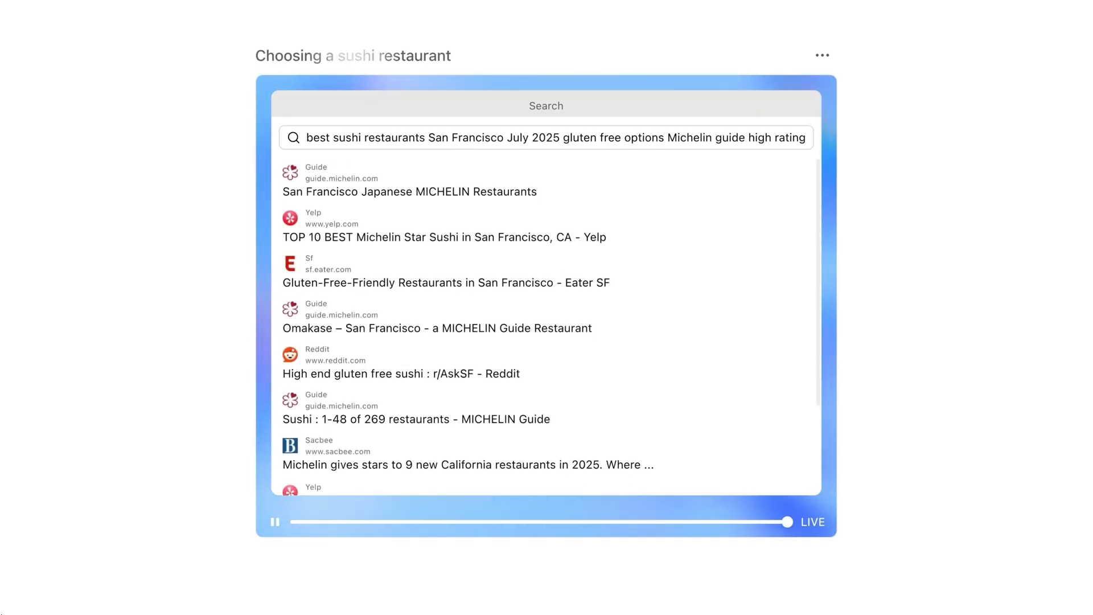